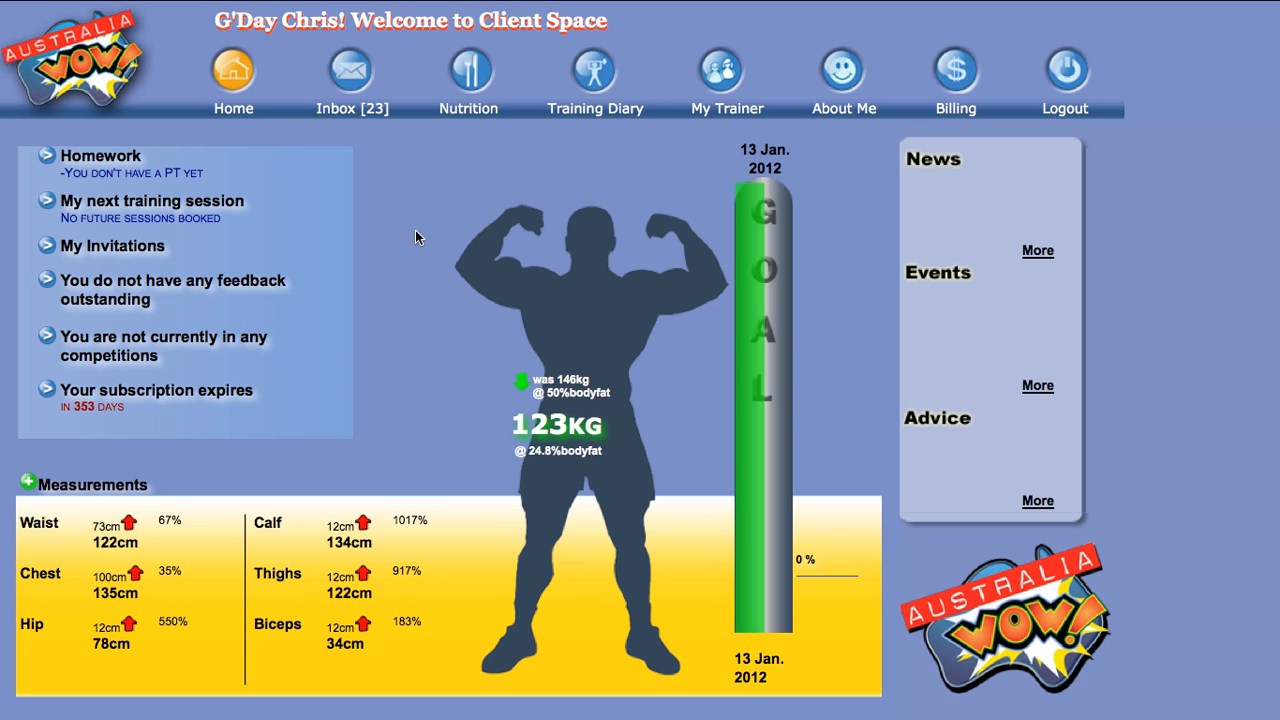
# Go to the Training Diary page with the completed-routine logging form.
pyautogui.click(595, 72)
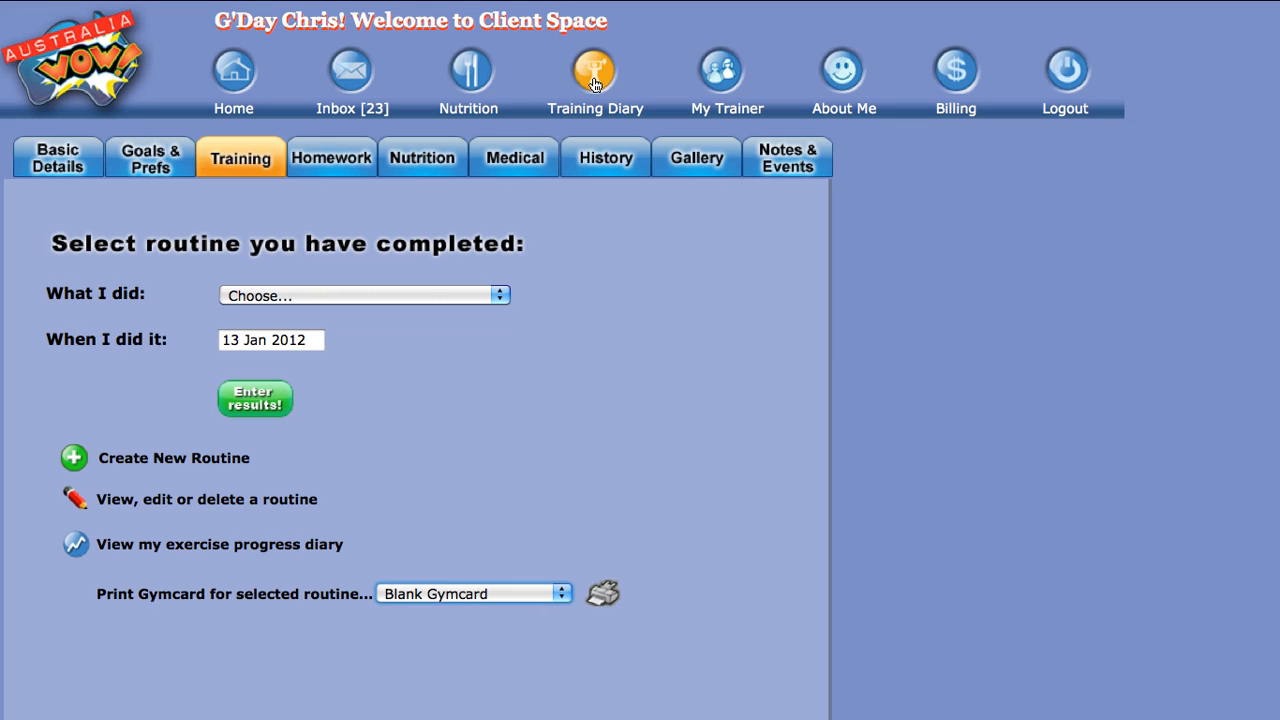
pyautogui.moveTo(76, 544)
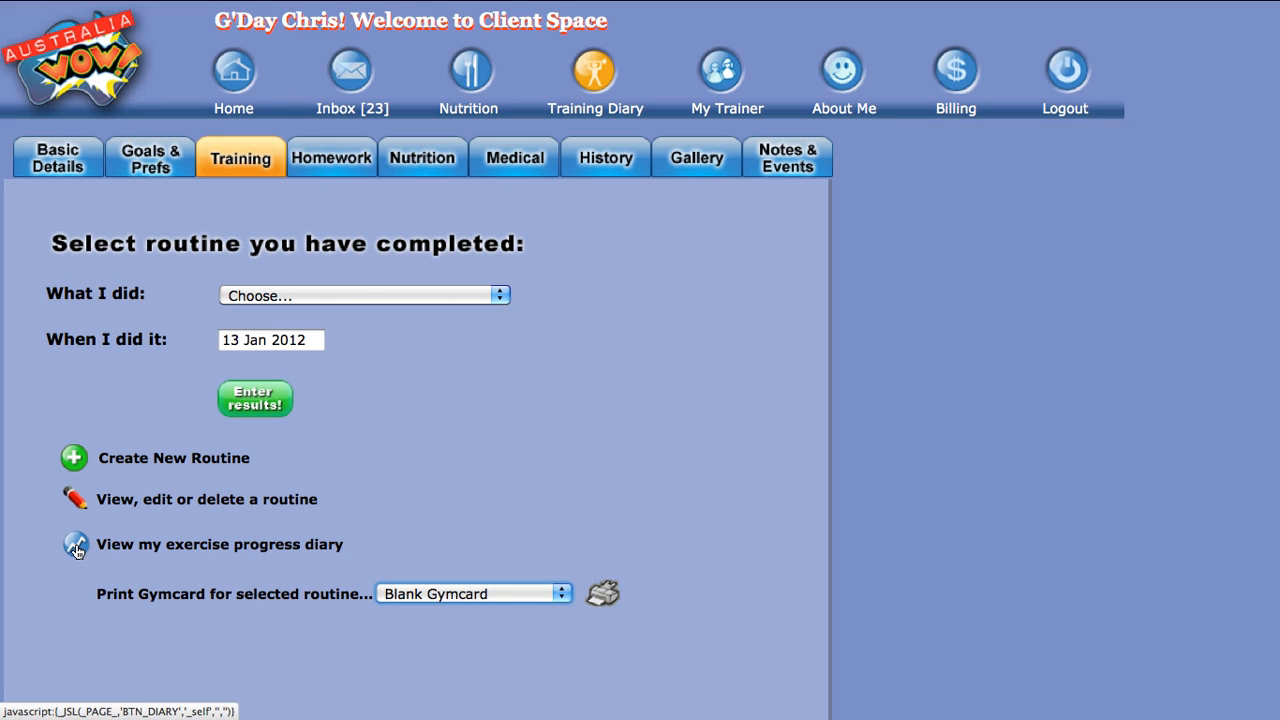
# Show the exercise progress diary with the Date Range set to last 60 days.
pyautogui.click(75, 544)
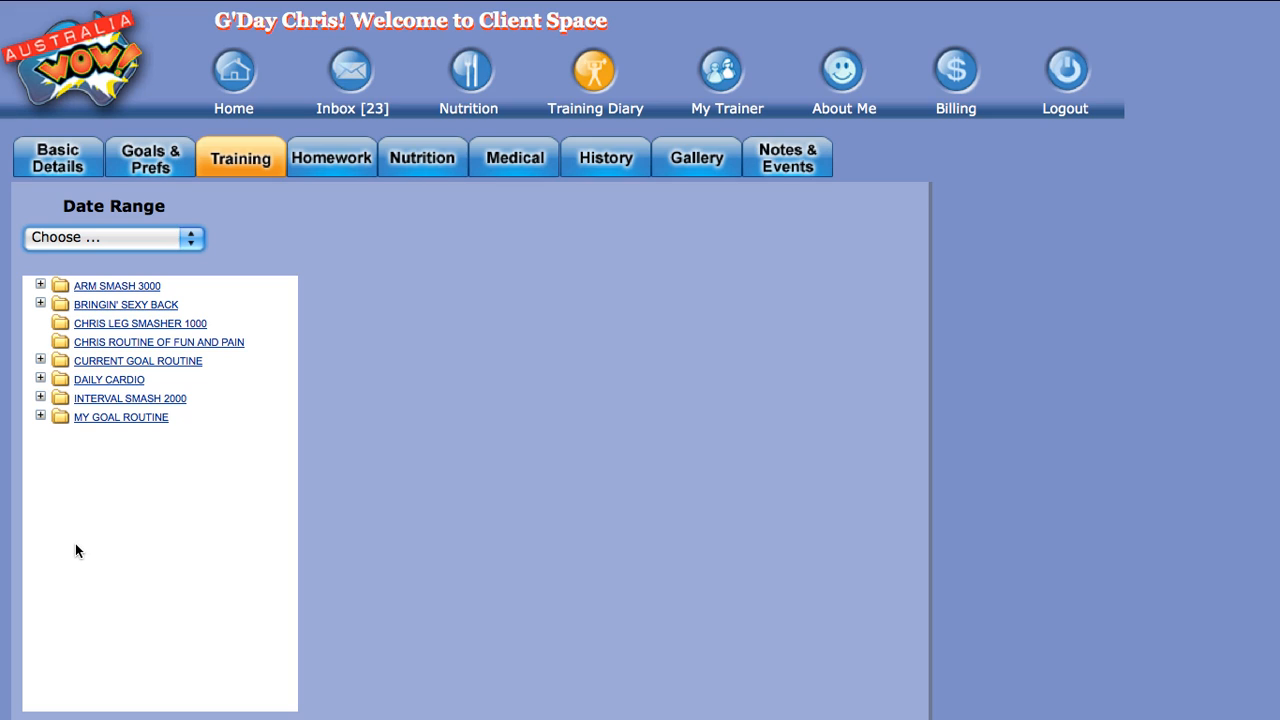
pyautogui.moveTo(182, 320)
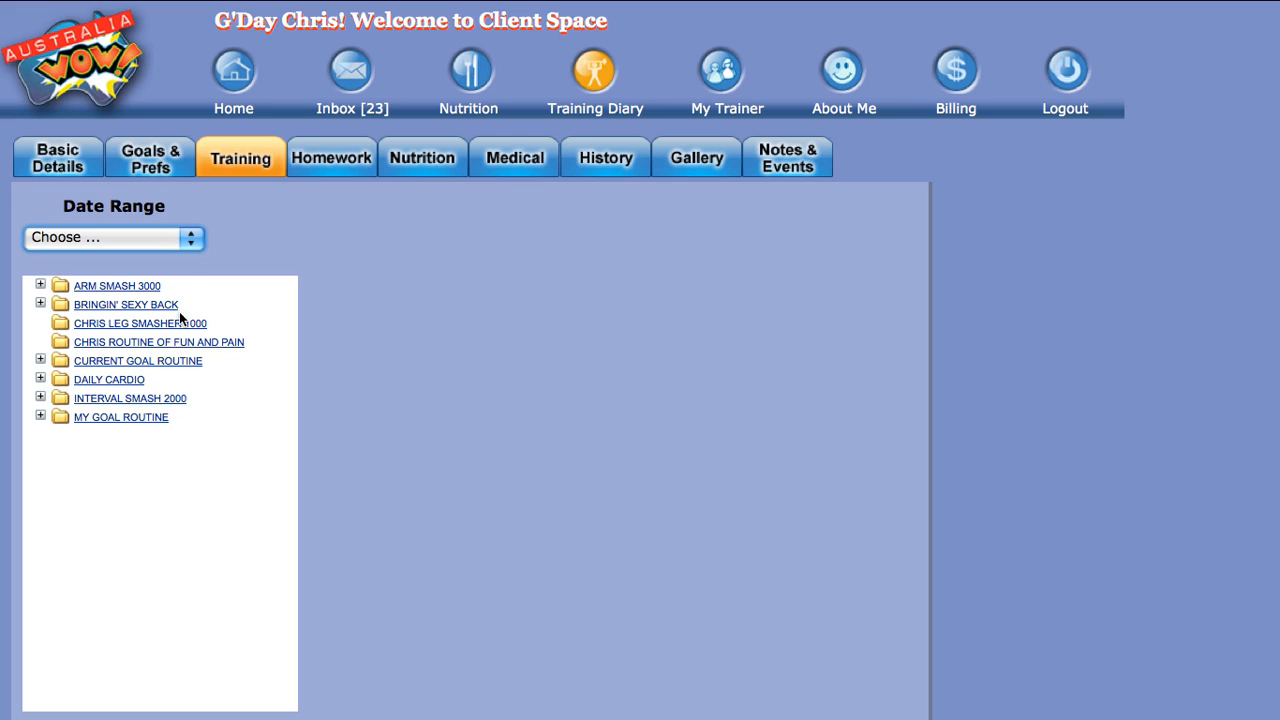
pyautogui.click(112, 238)
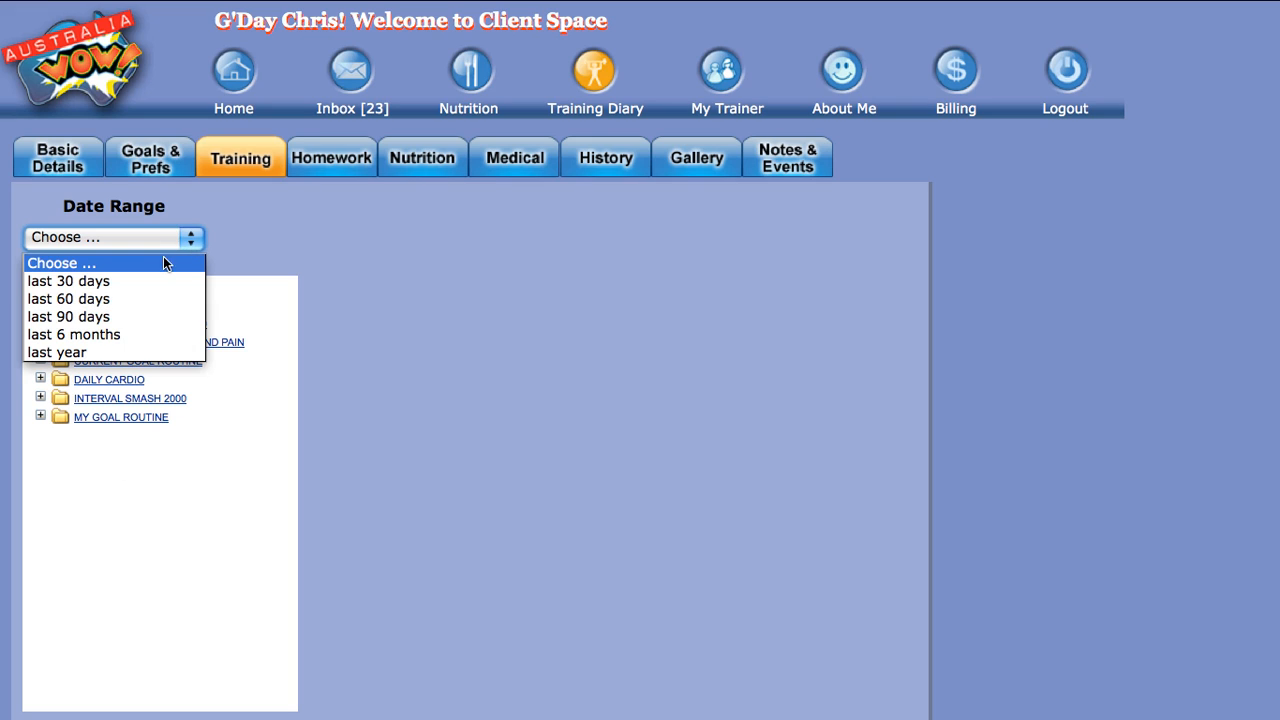
pyautogui.click(68, 298)
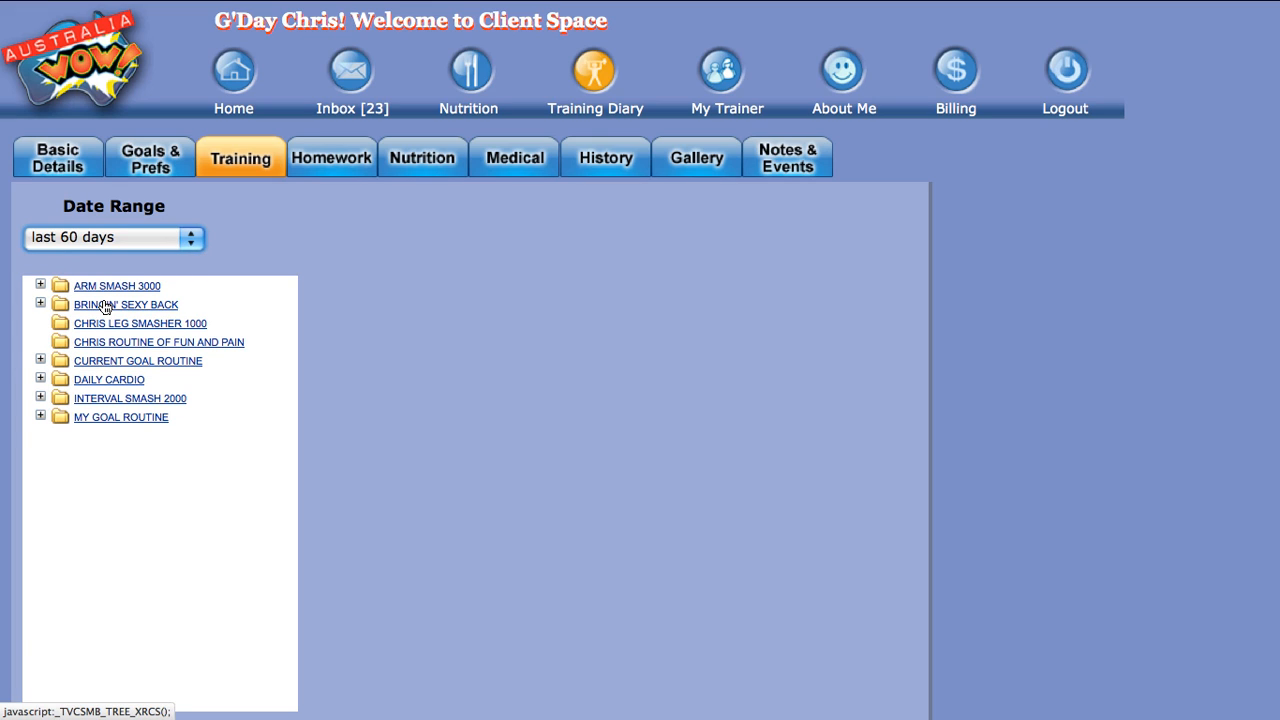
pyautogui.moveTo(109, 356)
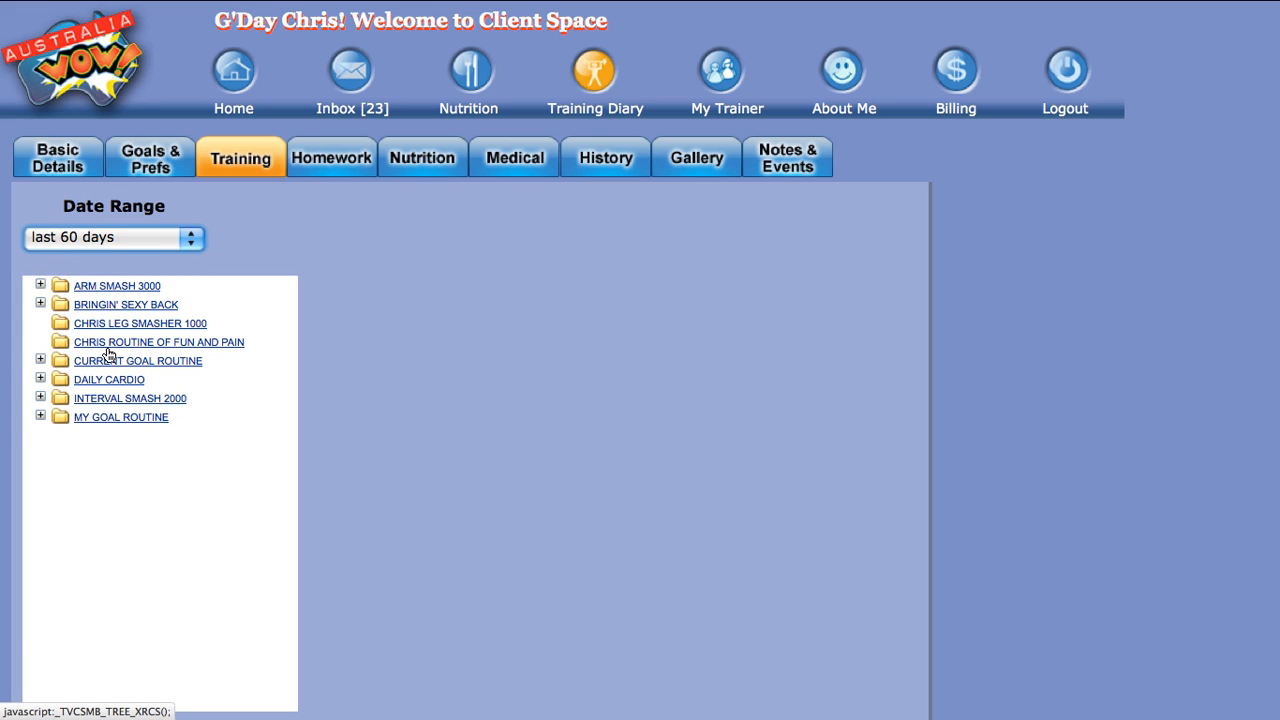
pyautogui.moveTo(103, 375)
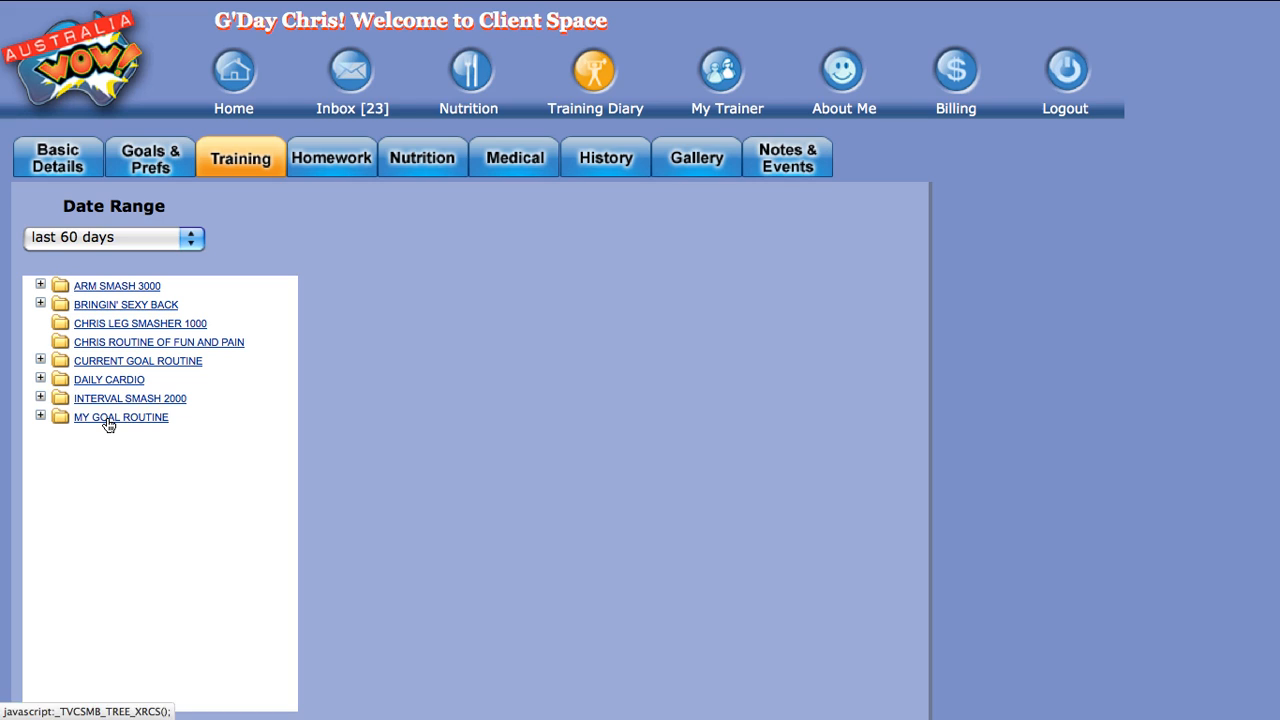
# Select MY GOAL ROUTINE and expand it to show rear delt raise and treadmill results for 02, 04, 08 Jan 2012.
pyautogui.click(120, 417)
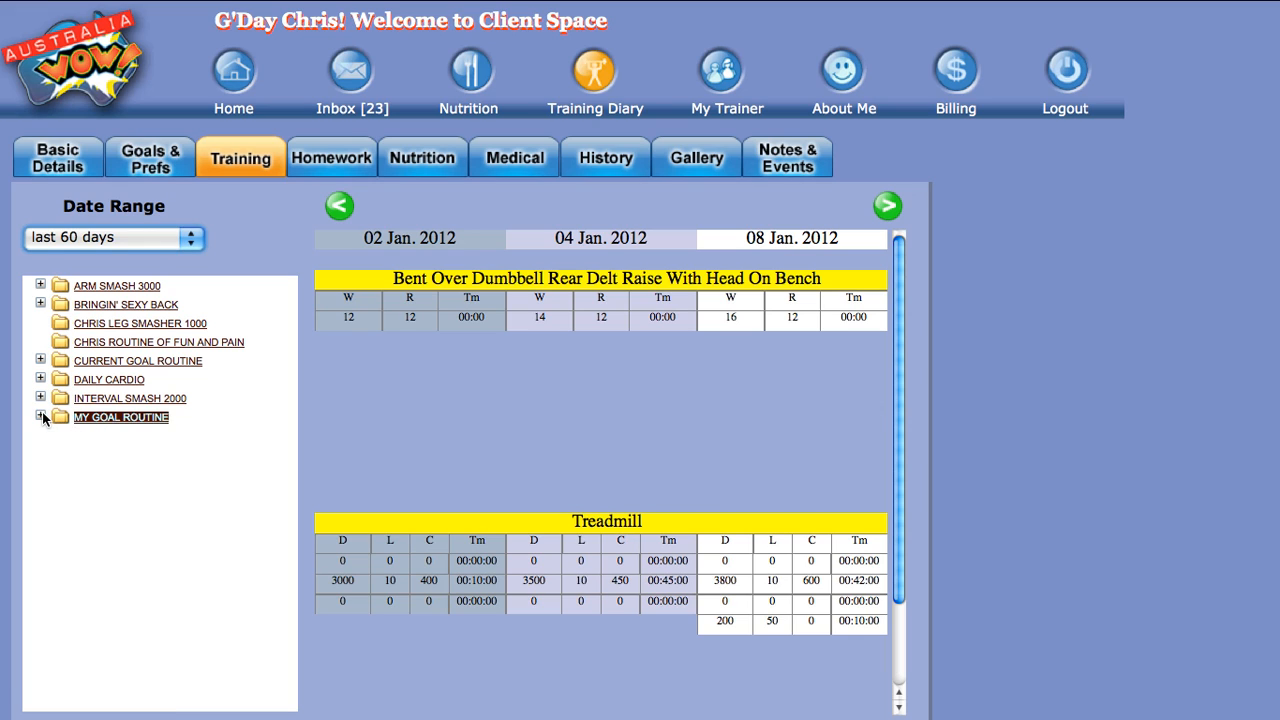
pyautogui.click(40, 417)
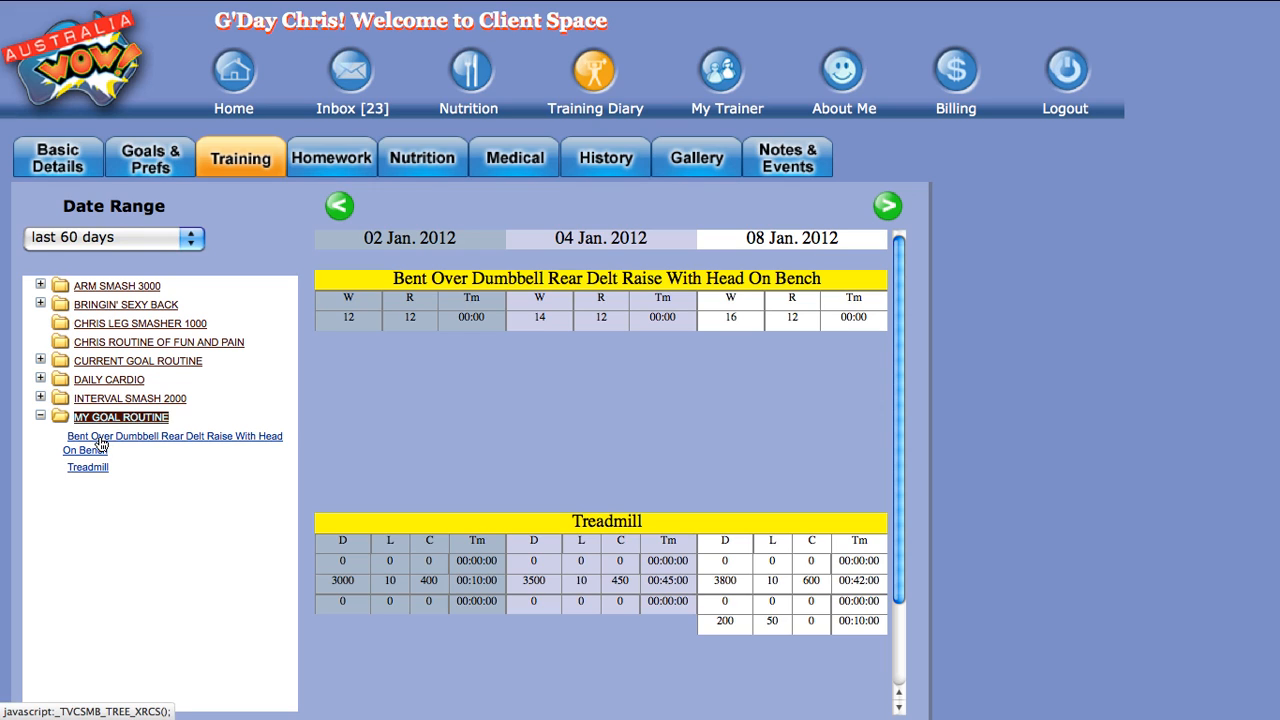
pyautogui.moveTo(95, 474)
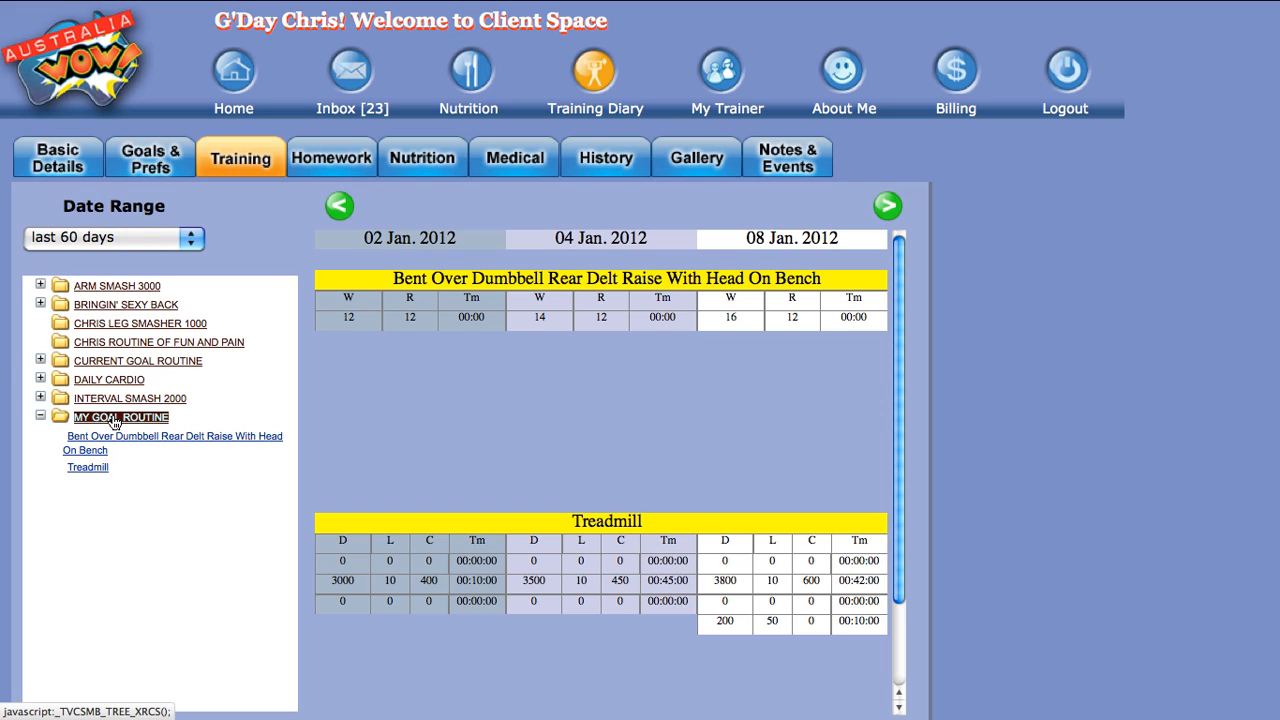
pyautogui.moveTo(397, 392)
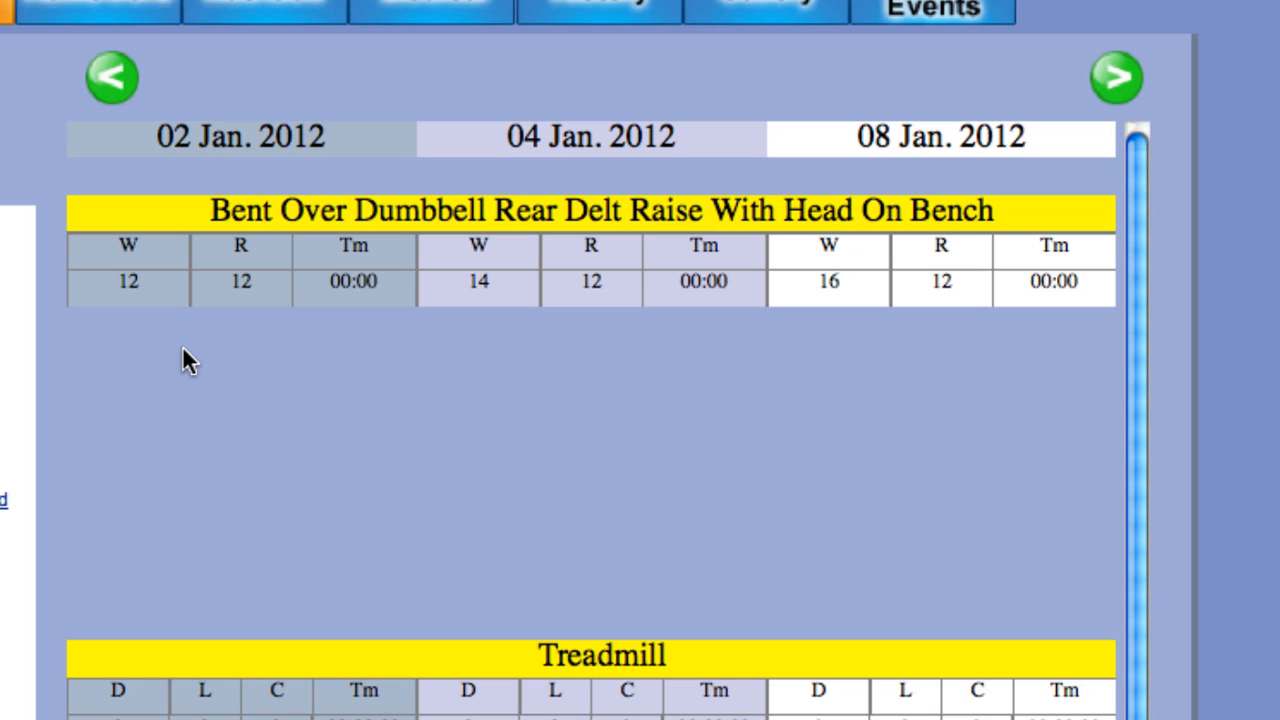
pyautogui.moveTo(413, 362)
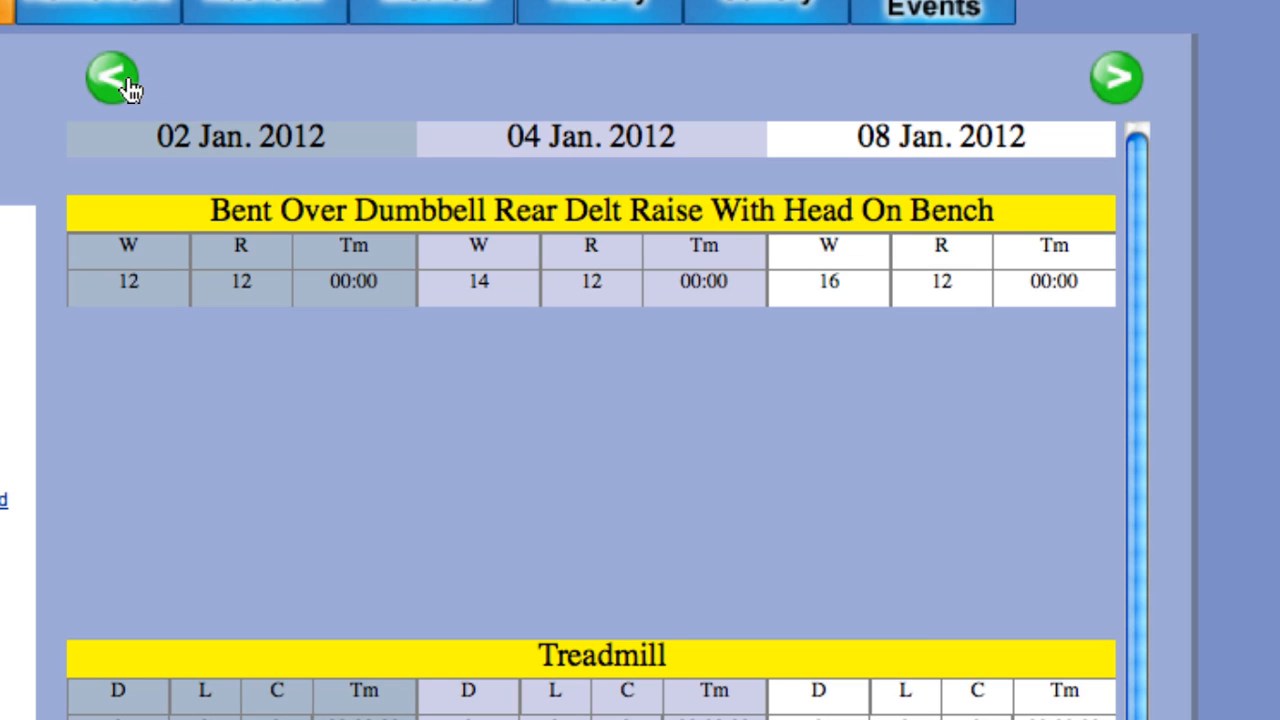
pyautogui.moveTo(110, 85)
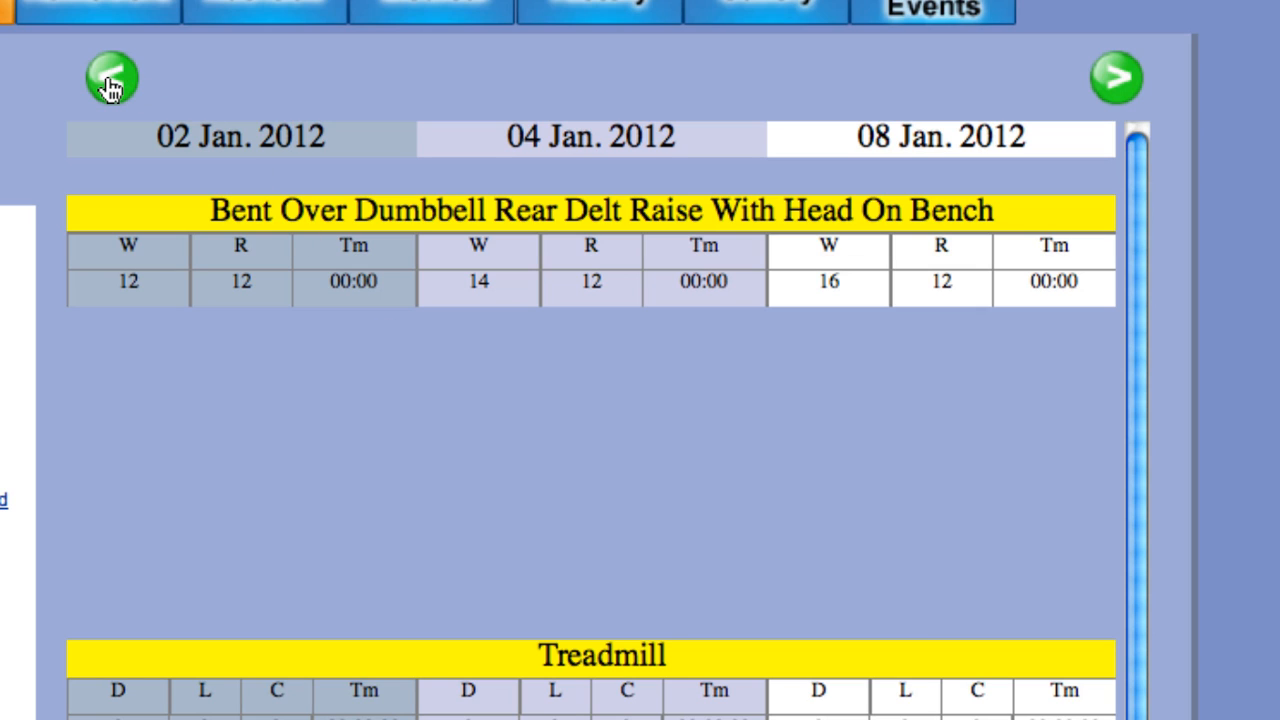
# Step the results back one session to cover 01, 02 and 04 Jan. 2012.
pyautogui.click(110, 78)
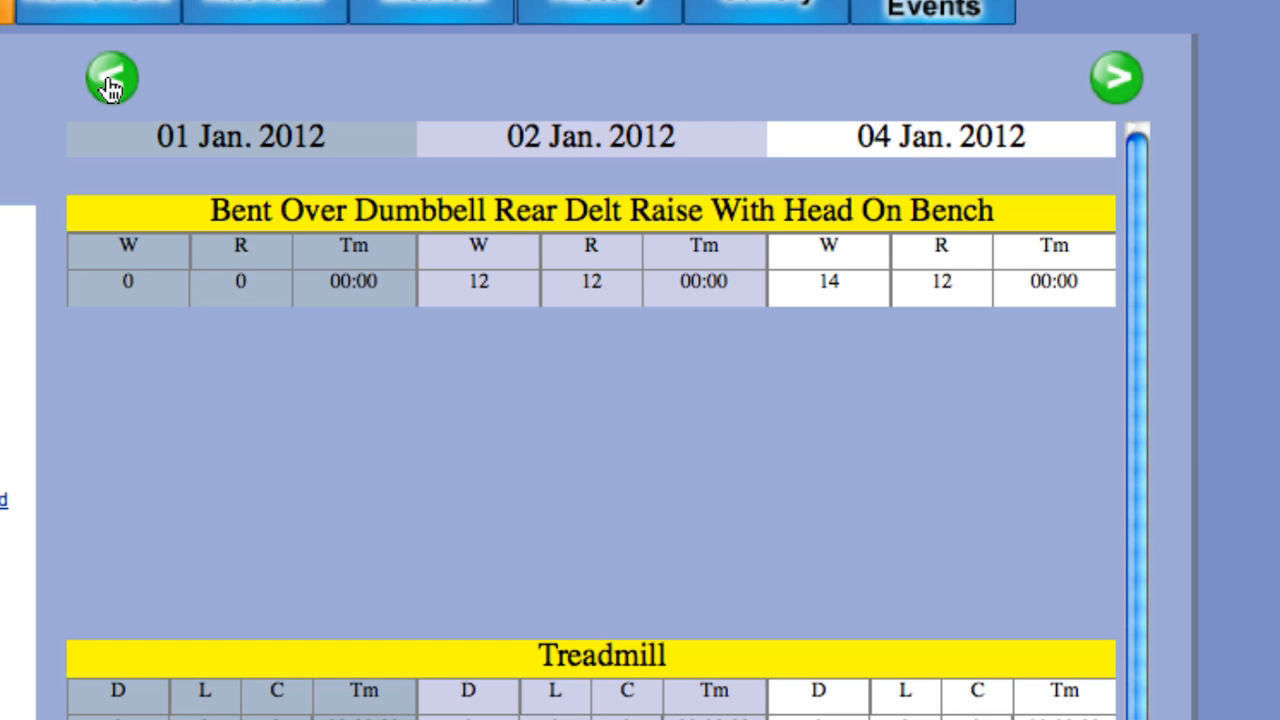
pyautogui.moveTo(191, 333)
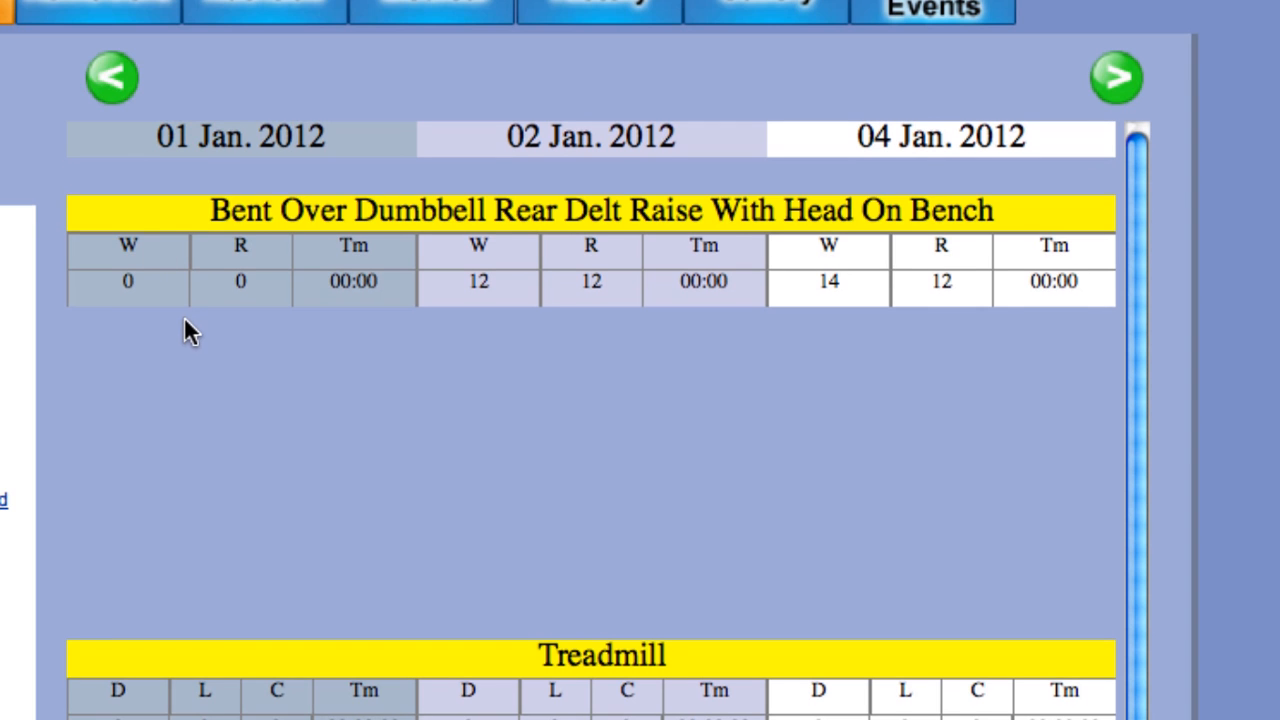
pyautogui.scroll(-3)
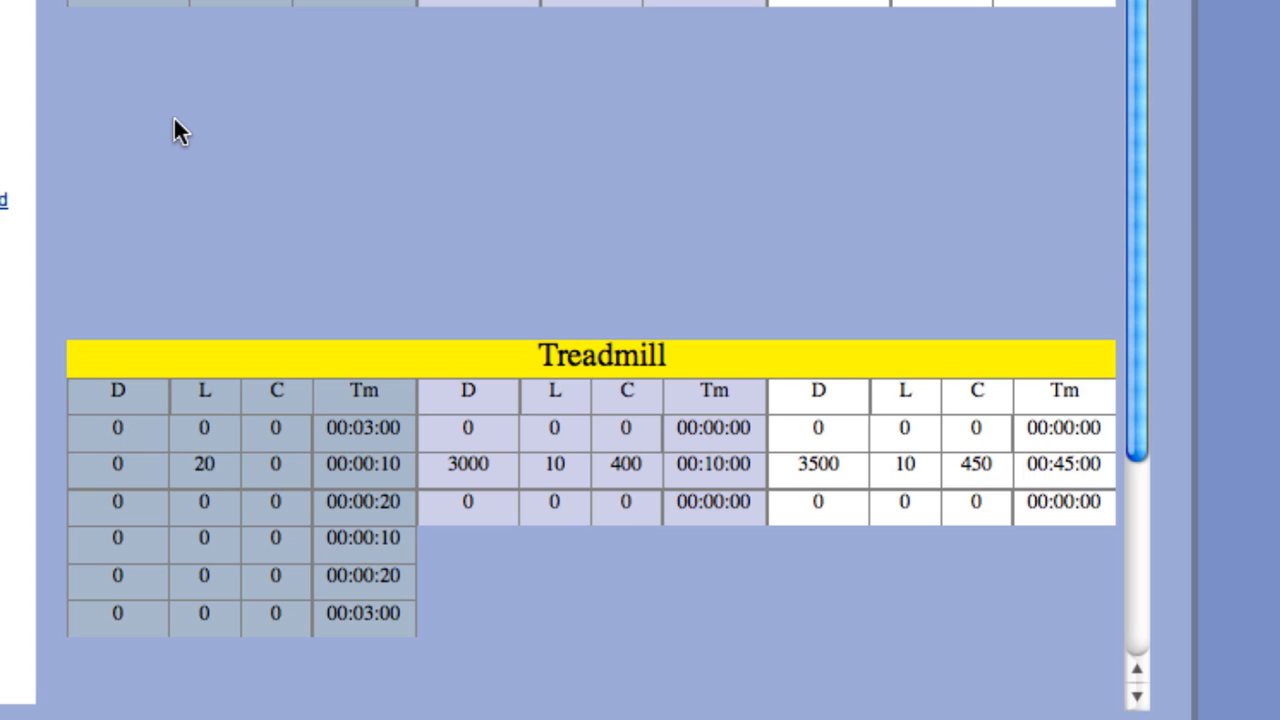
pyautogui.scroll(3)
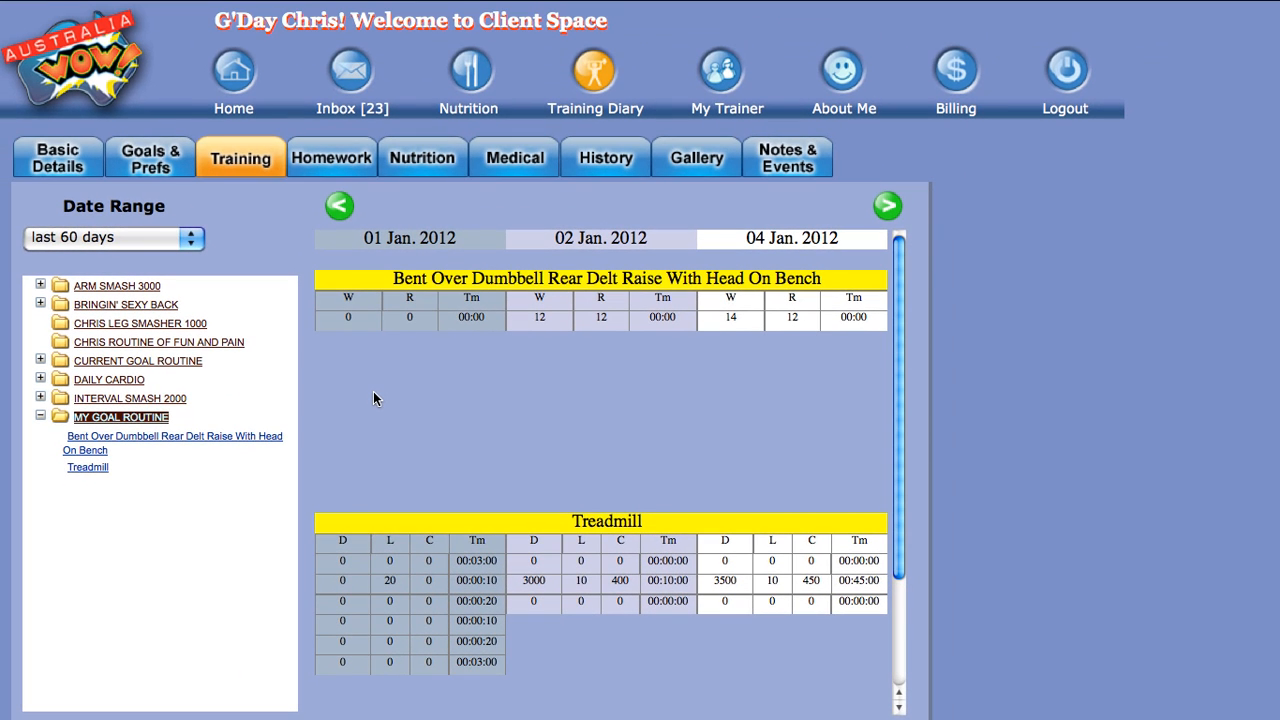